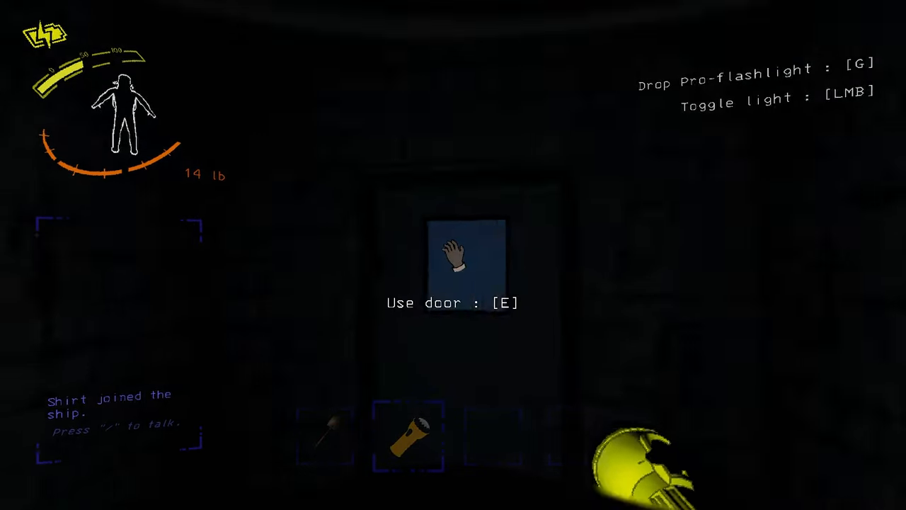
# Step: Exit the dark facility through its door (E) and return toward the ship
pyautogui.press('e')
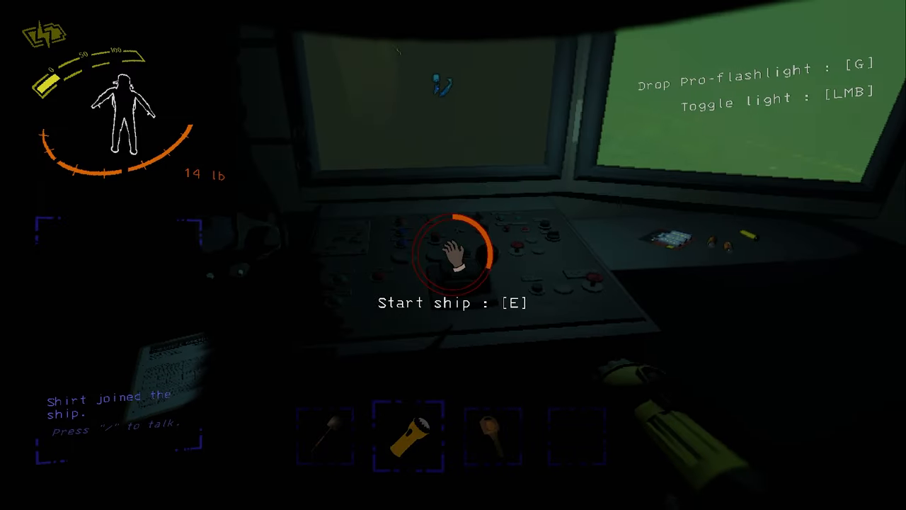
pyautogui.press('e')
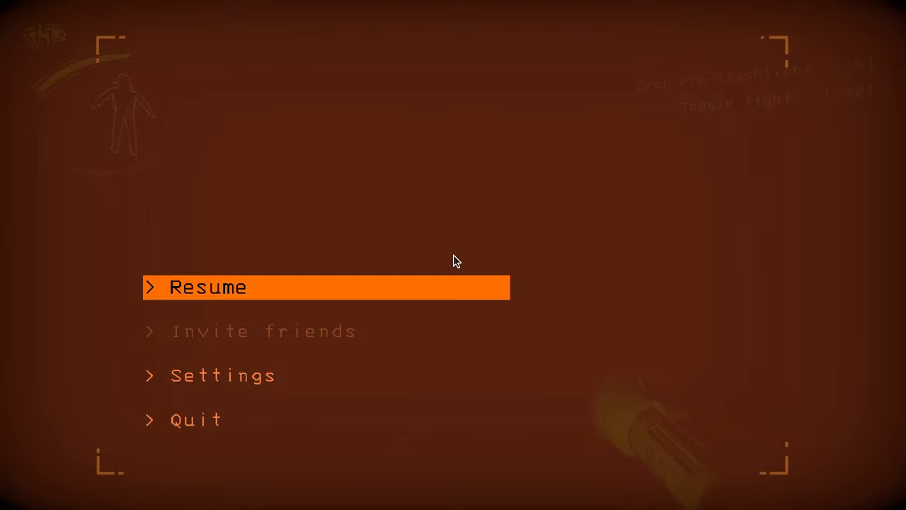
# Step: Close the pause menu to enter the free-cam overview of the moon
pyautogui.click(207, 286)
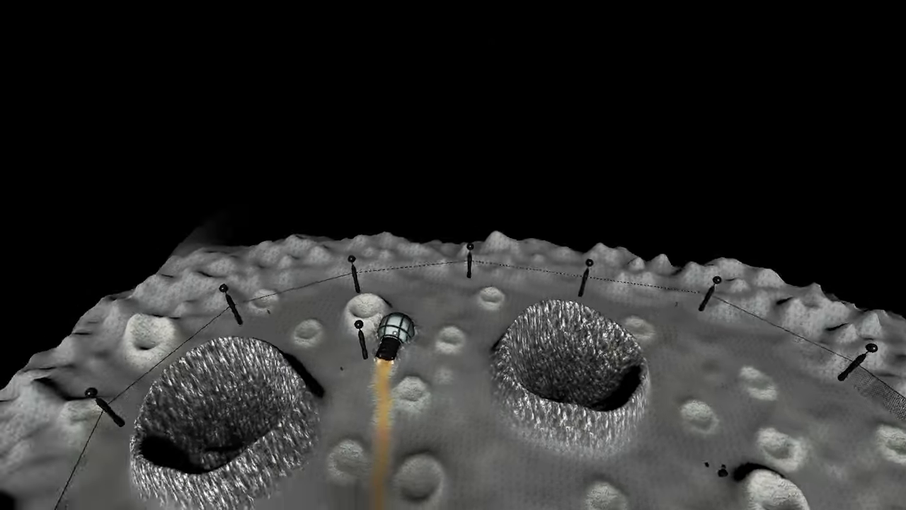